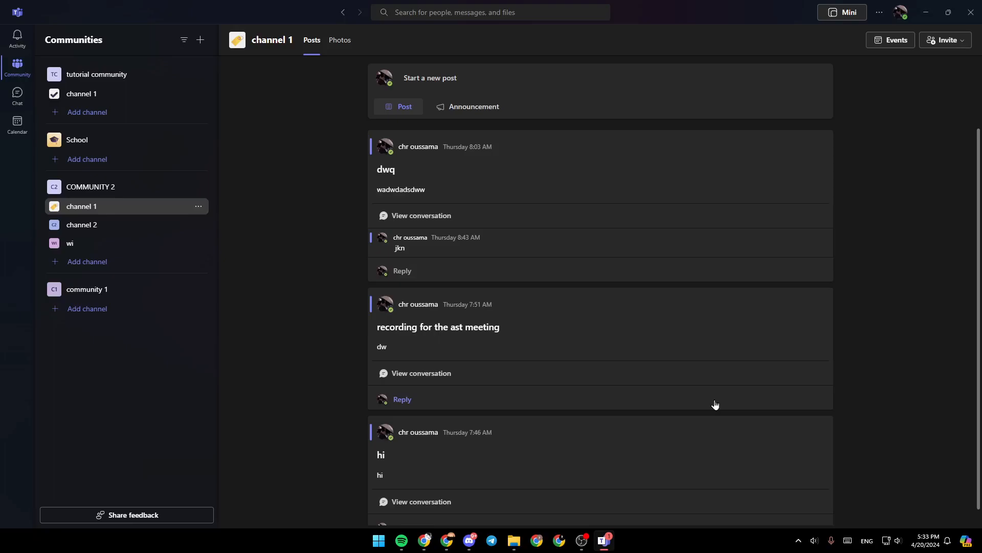
mouse_move(461, 365)
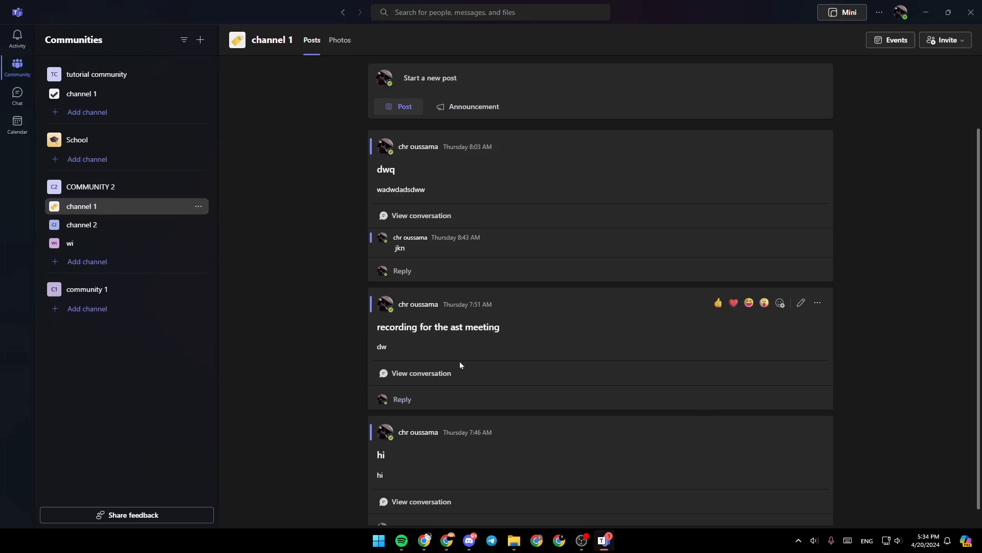
mouse_move(492, 301)
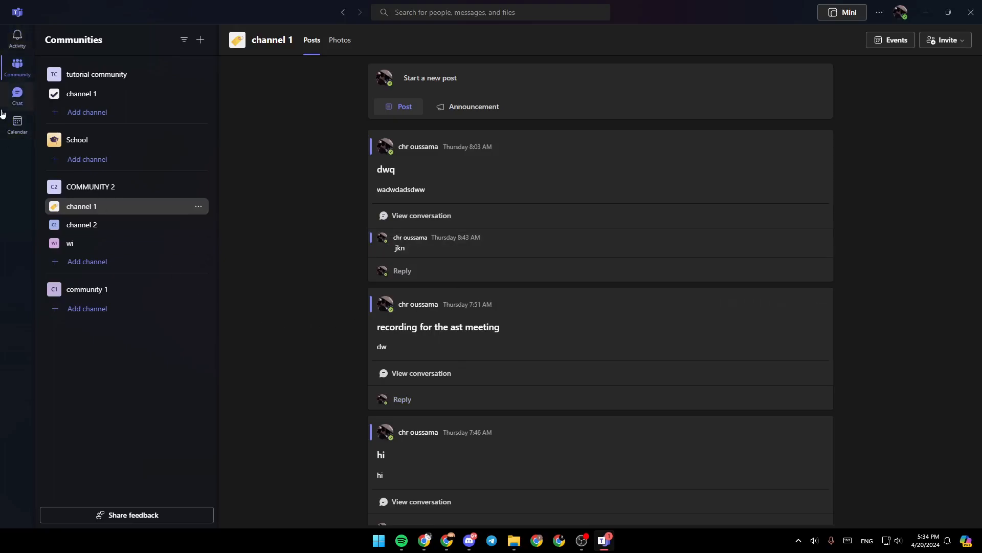
mouse_move(17, 122)
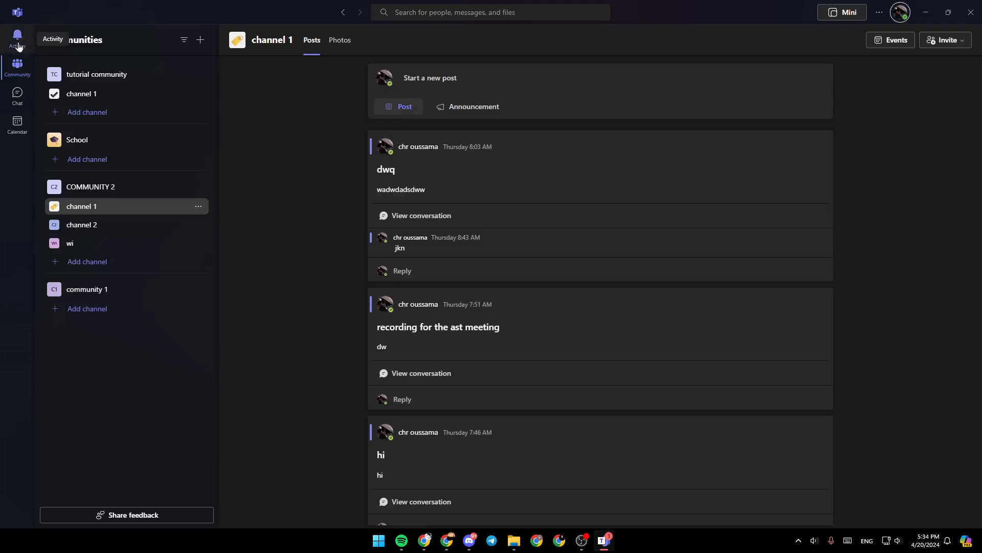
Step: Browse Chat and the work-week Calendar, then return to the community channel posts
left_click(16, 95)
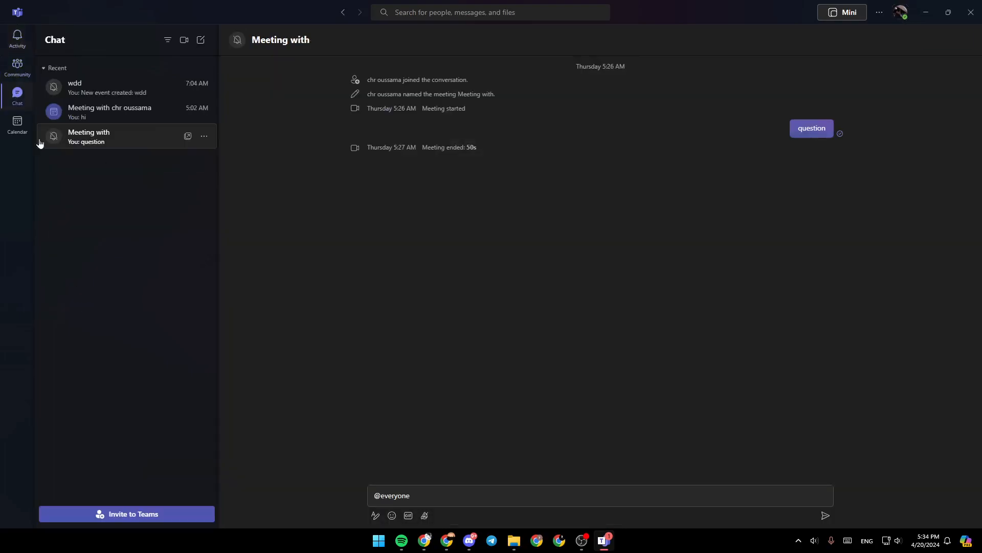
left_click(17, 123)
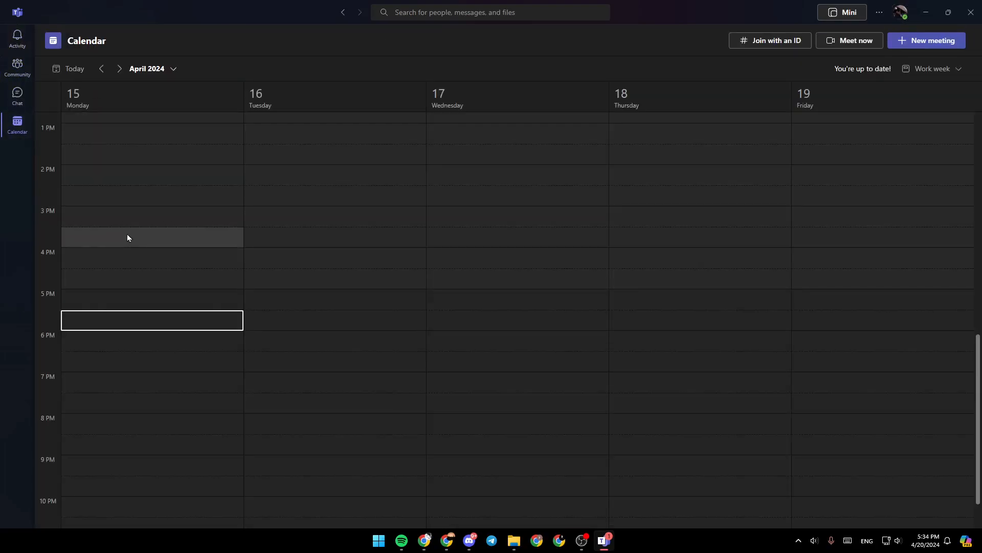
left_click(17, 69)
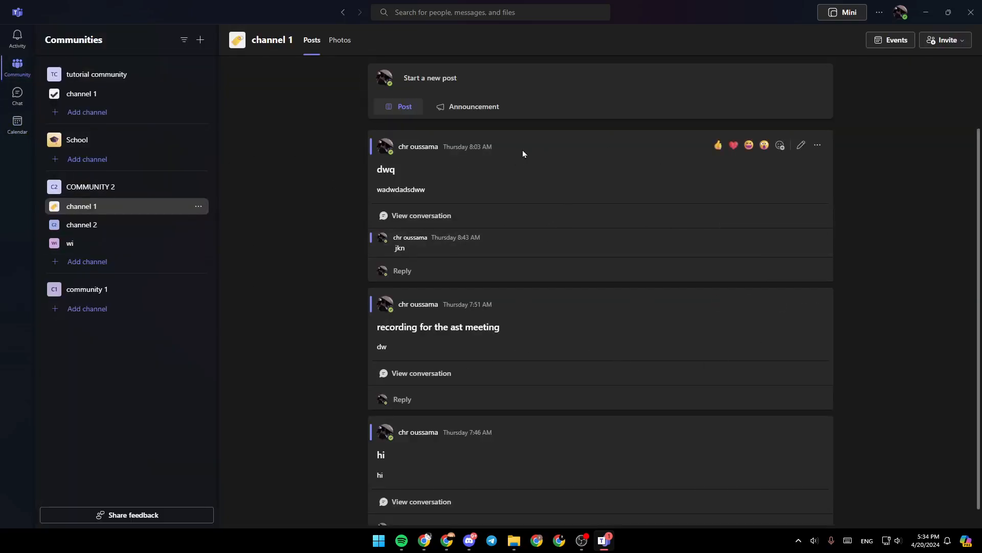
mouse_move(901, 12)
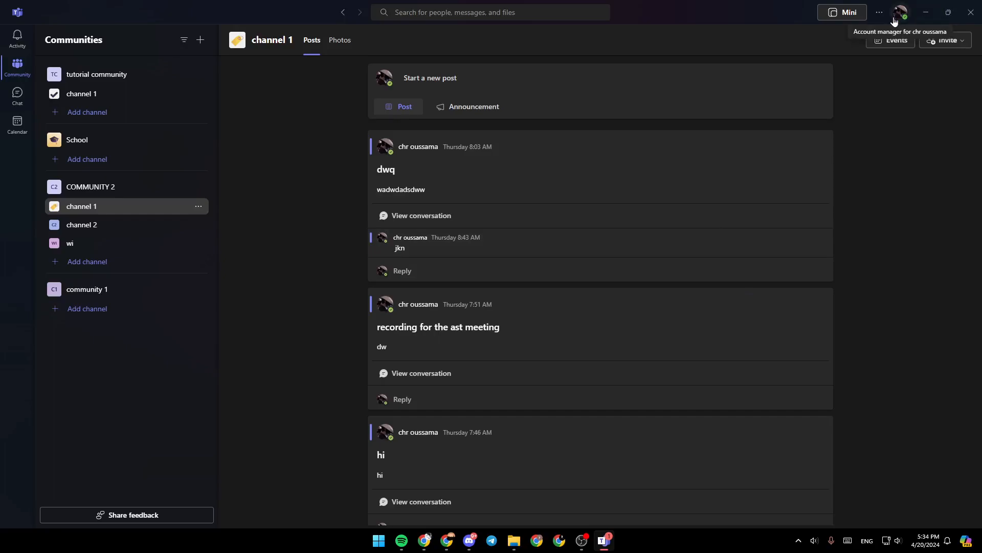
Step: Open the personal account menu and bring up the profile picture settings
left_click(902, 12)
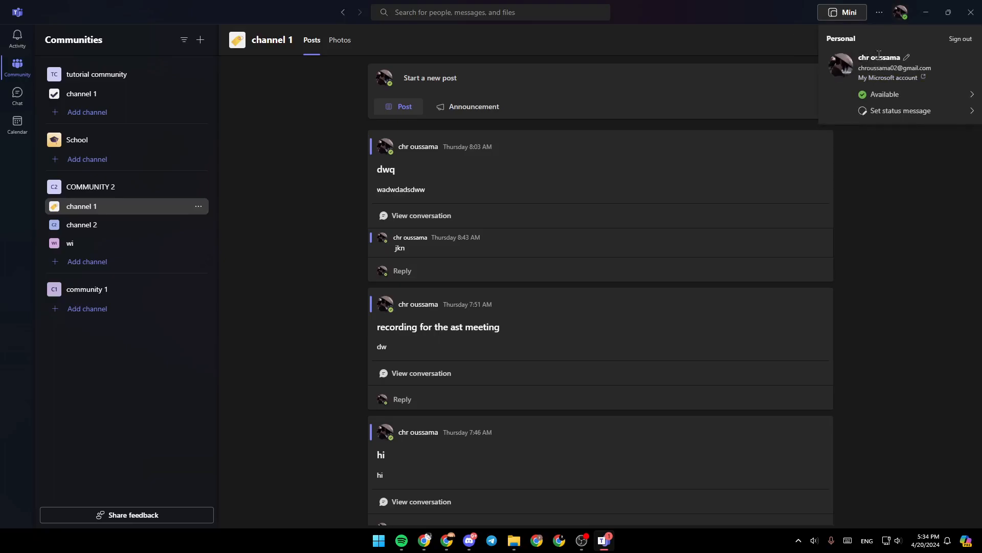
mouse_move(840, 66)
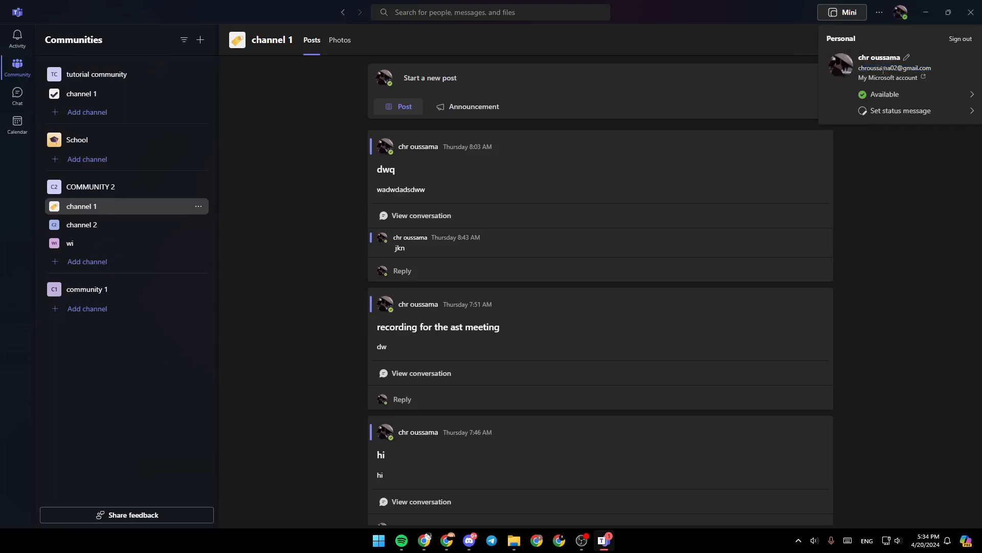
mouse_move(840, 66)
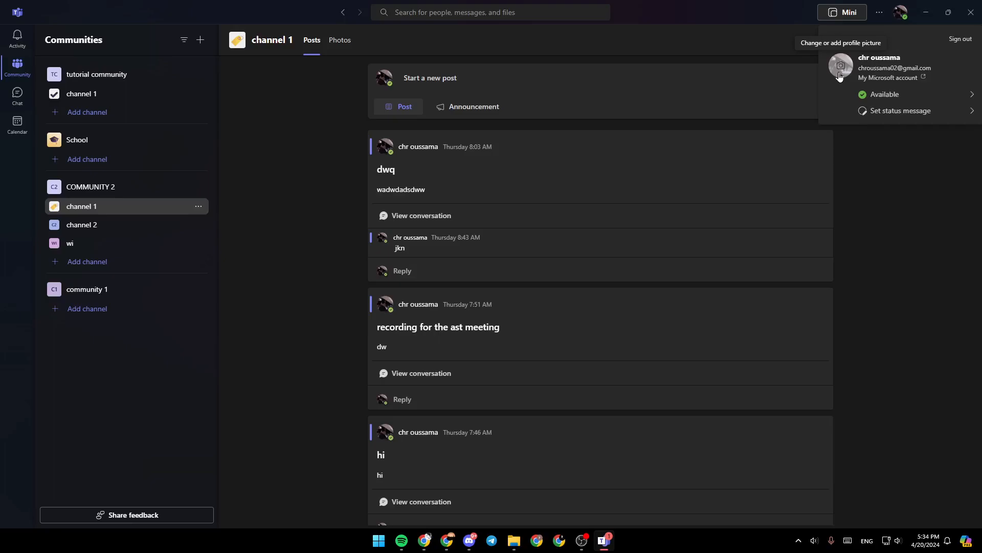
left_click(893, 94)
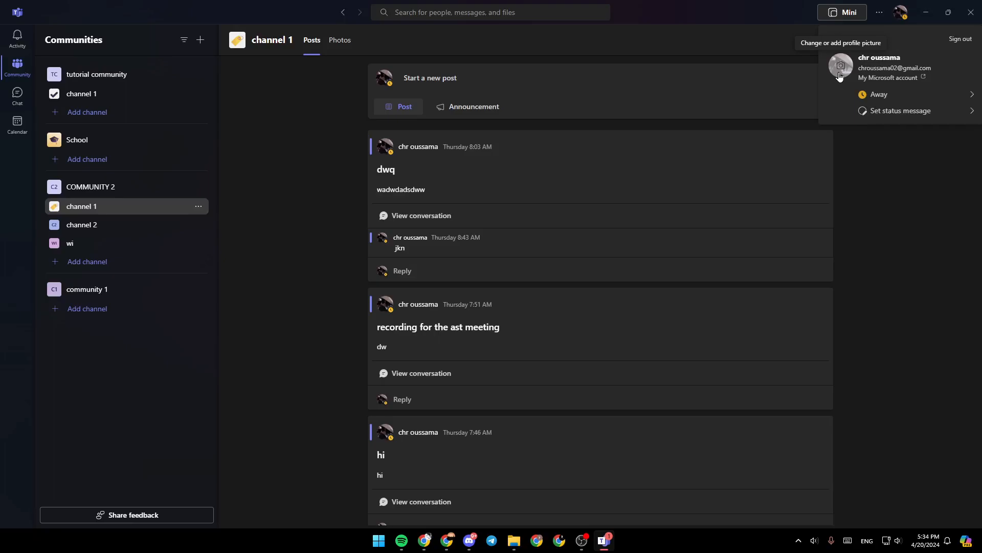
left_click(842, 66)
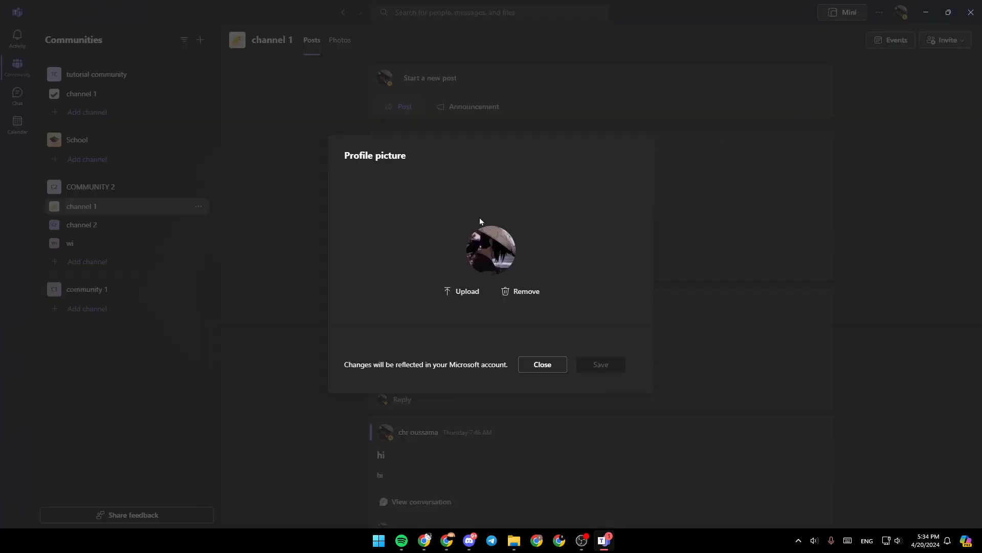
mouse_move(497, 305)
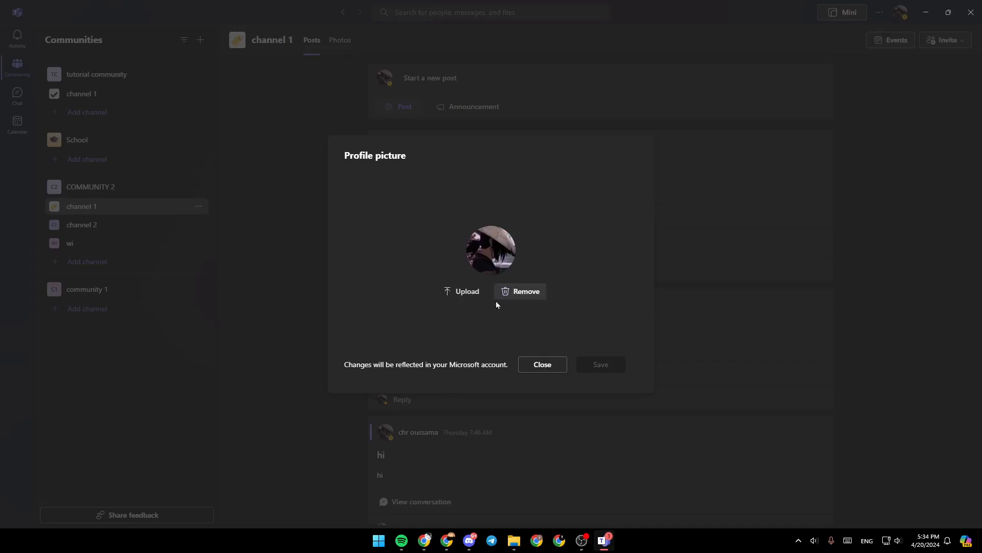
mouse_move(524, 296)
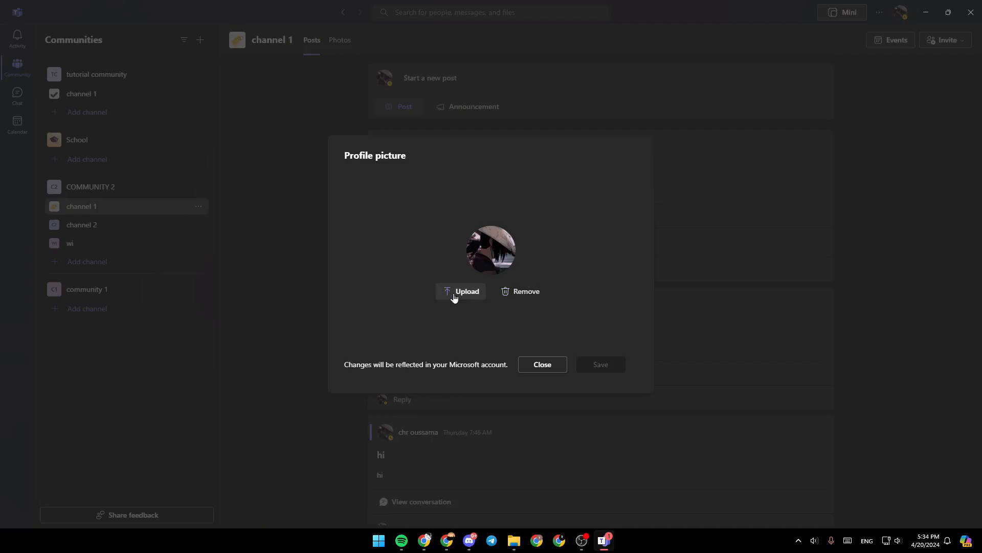
Step: Start uploading a new profile picture from the file picker
left_click(460, 291)
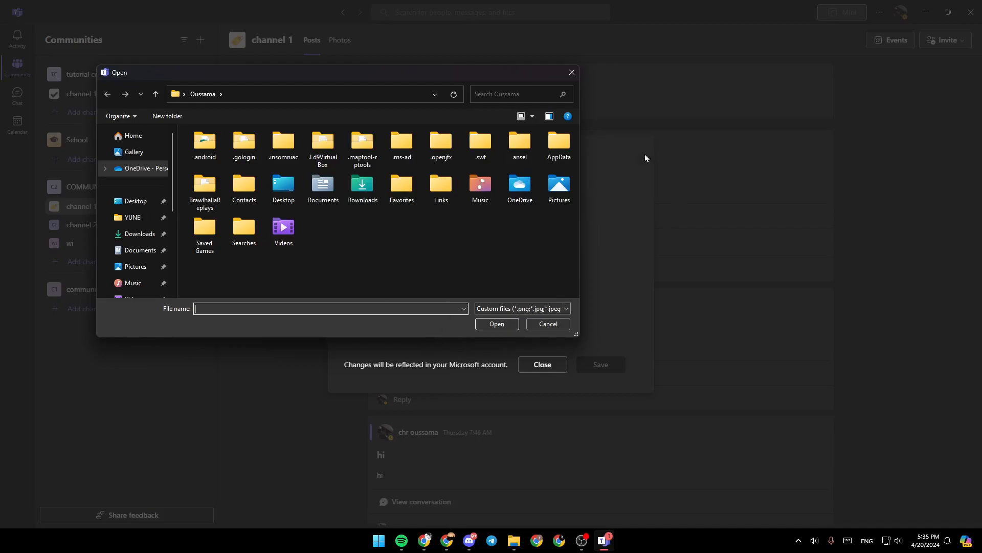
mouse_move(516, 86)
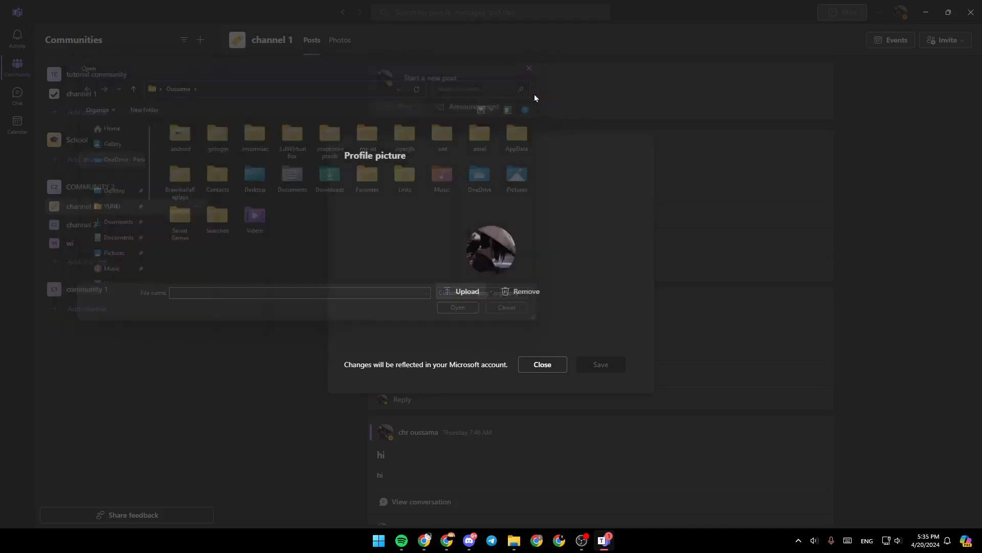
Step: Close the Profile picture dialog and reopen the account menu from the avatar
left_click(505, 307)
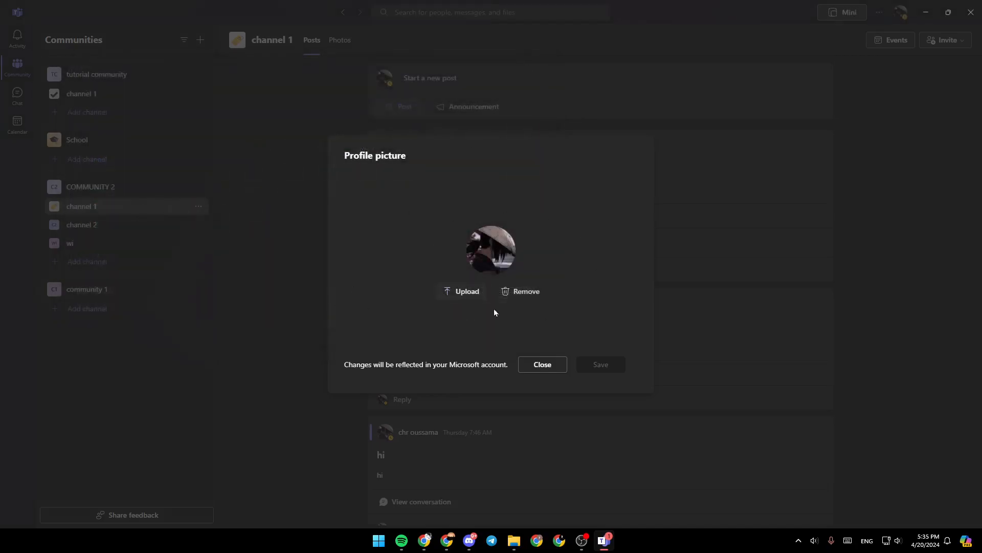
mouse_move(615, 360)
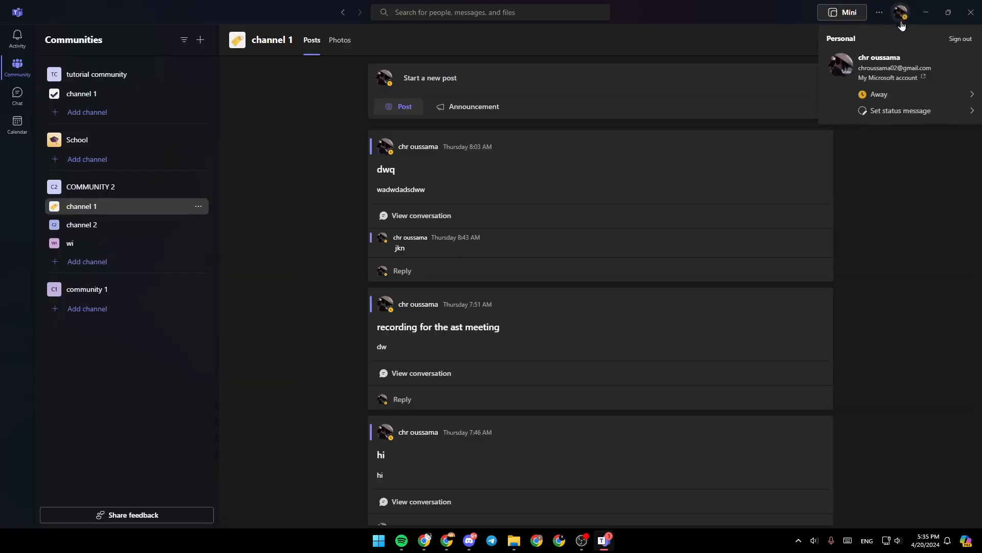
left_click(879, 94)
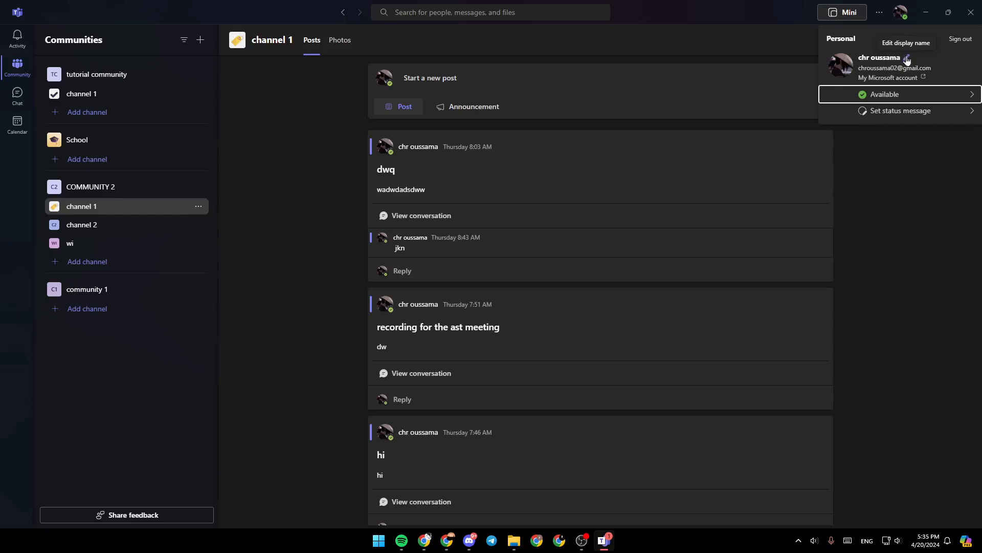
Step: Inspect the first and last name fields in Edit name, then close without saving
left_click(906, 43)
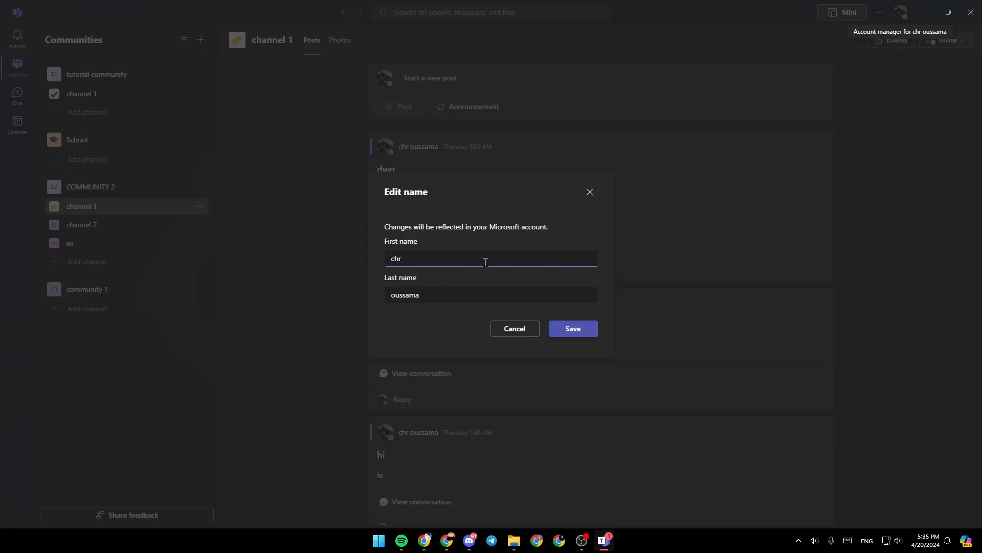
double_click(395, 258)
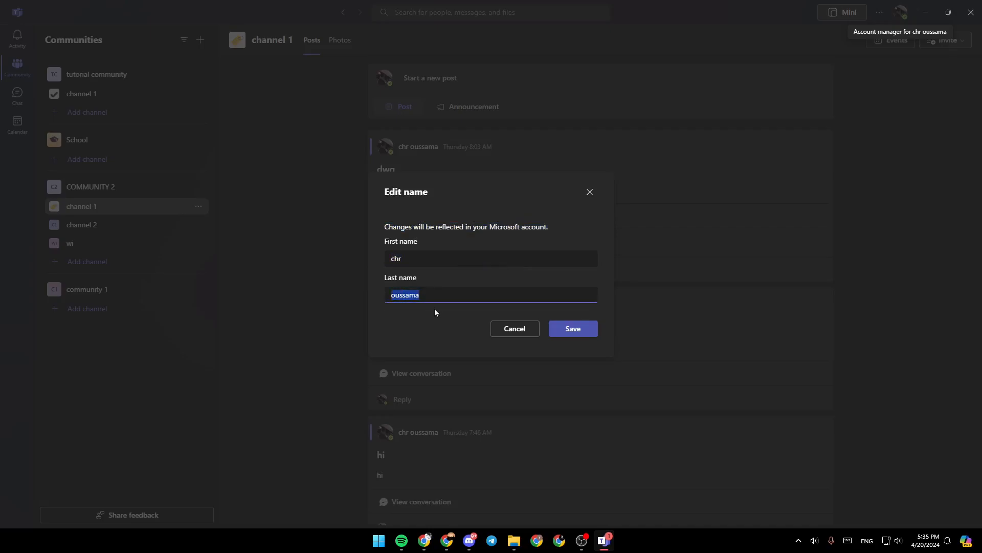
left_click(493, 258)
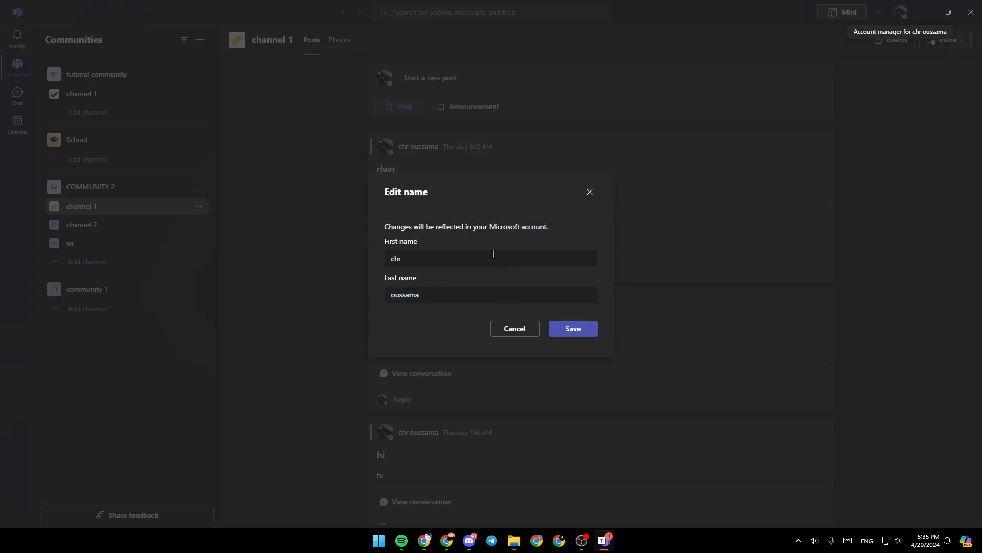
mouse_move(536, 277)
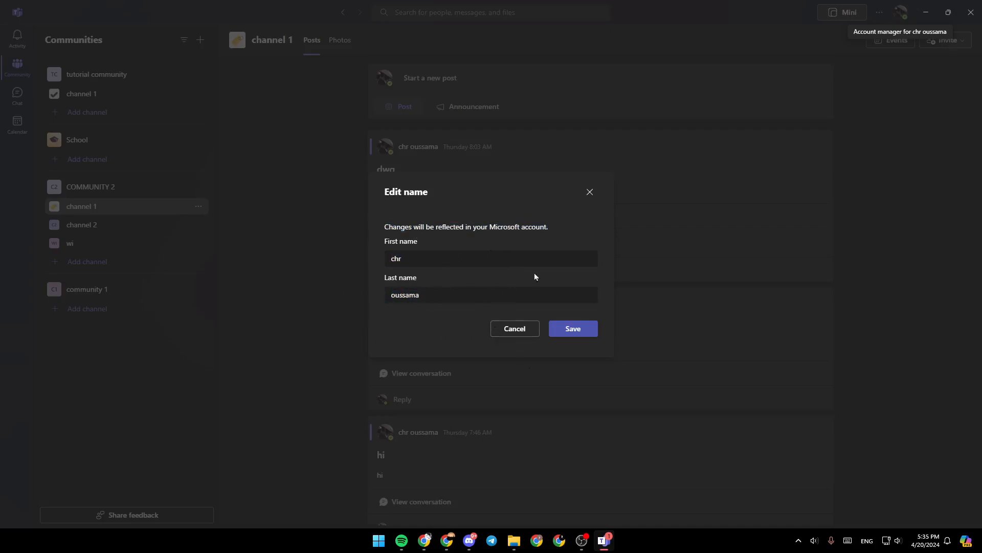
mouse_move(592, 204)
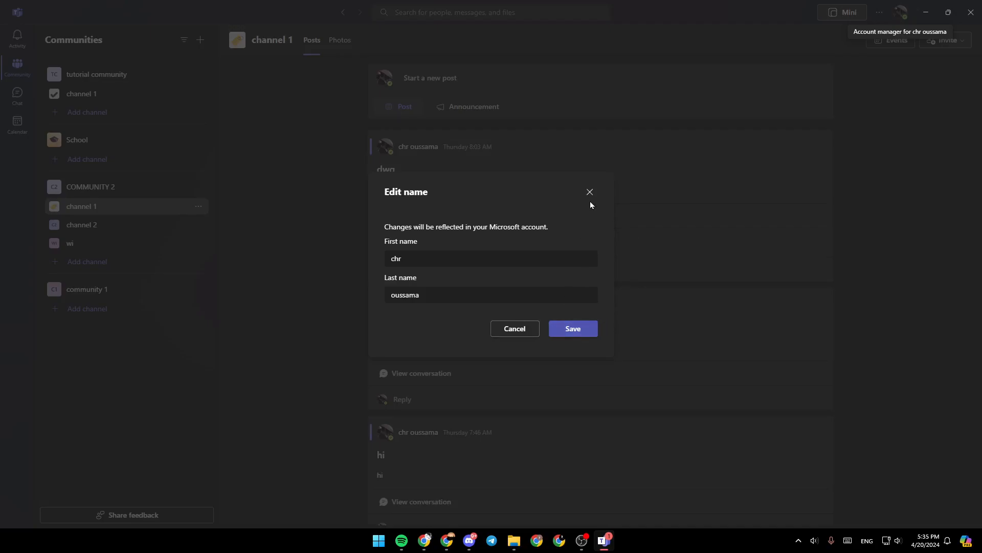
left_click(590, 192)
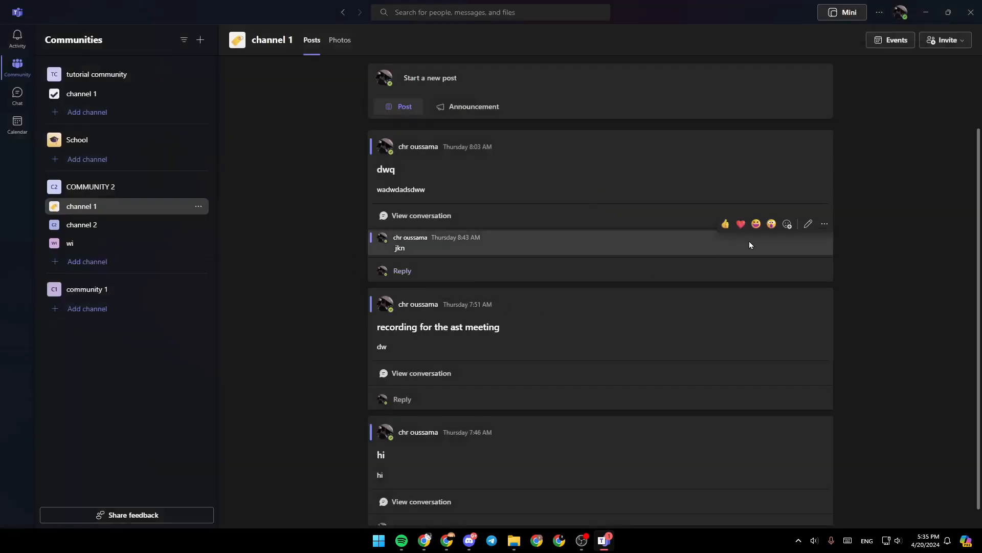
mouse_move(844, 292)
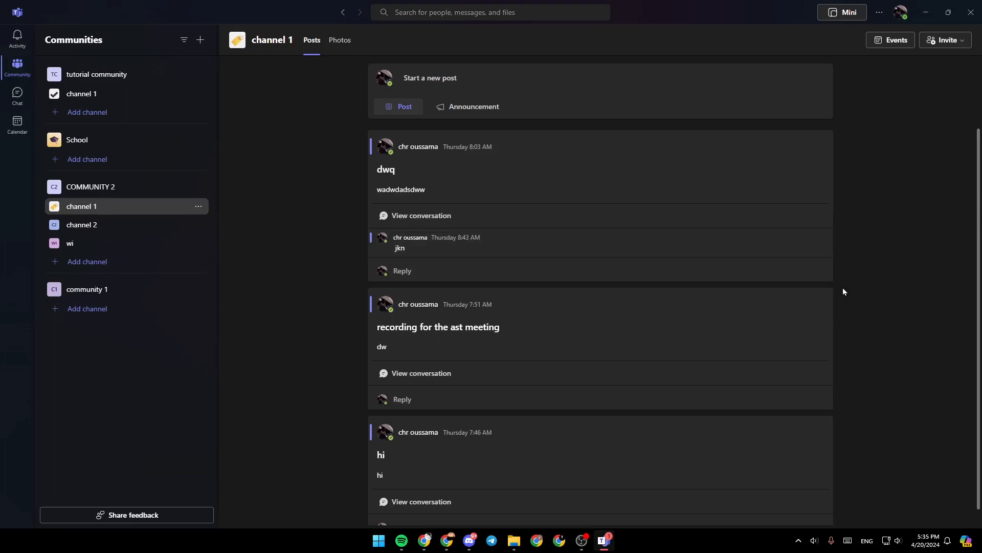